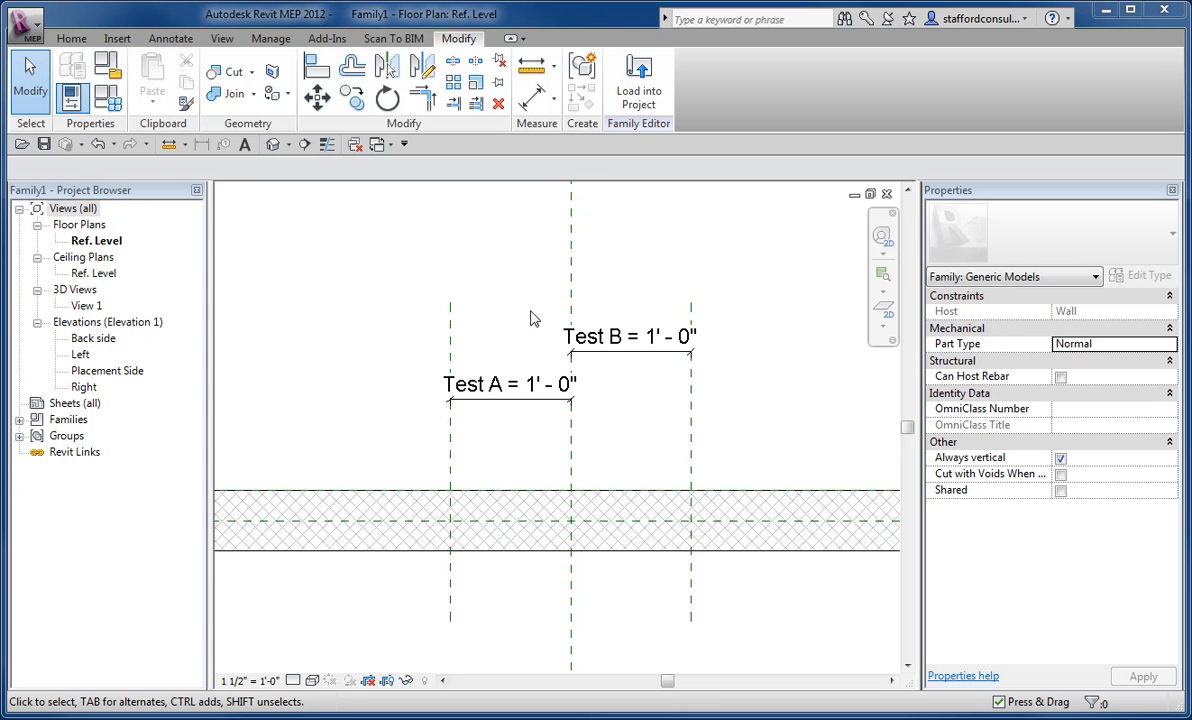
{"action": "mouse_move", "coordinate": [521, 336]}
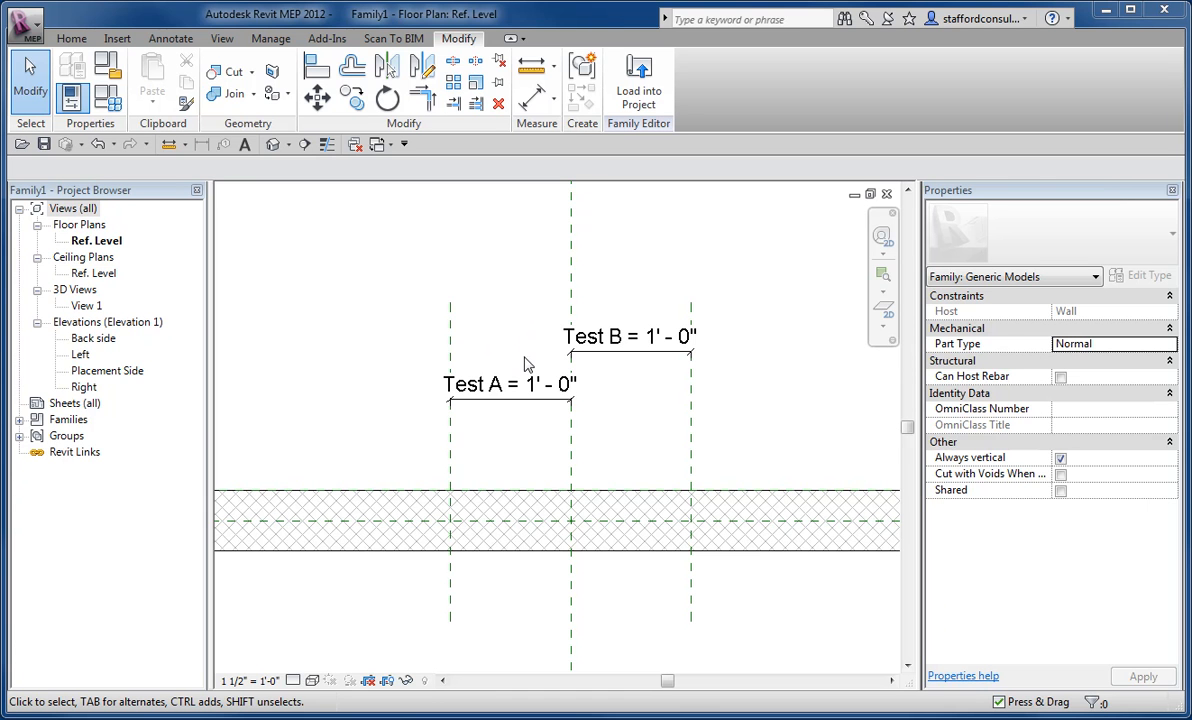
{"action": "mouse_move", "coordinate": [490, 261]}
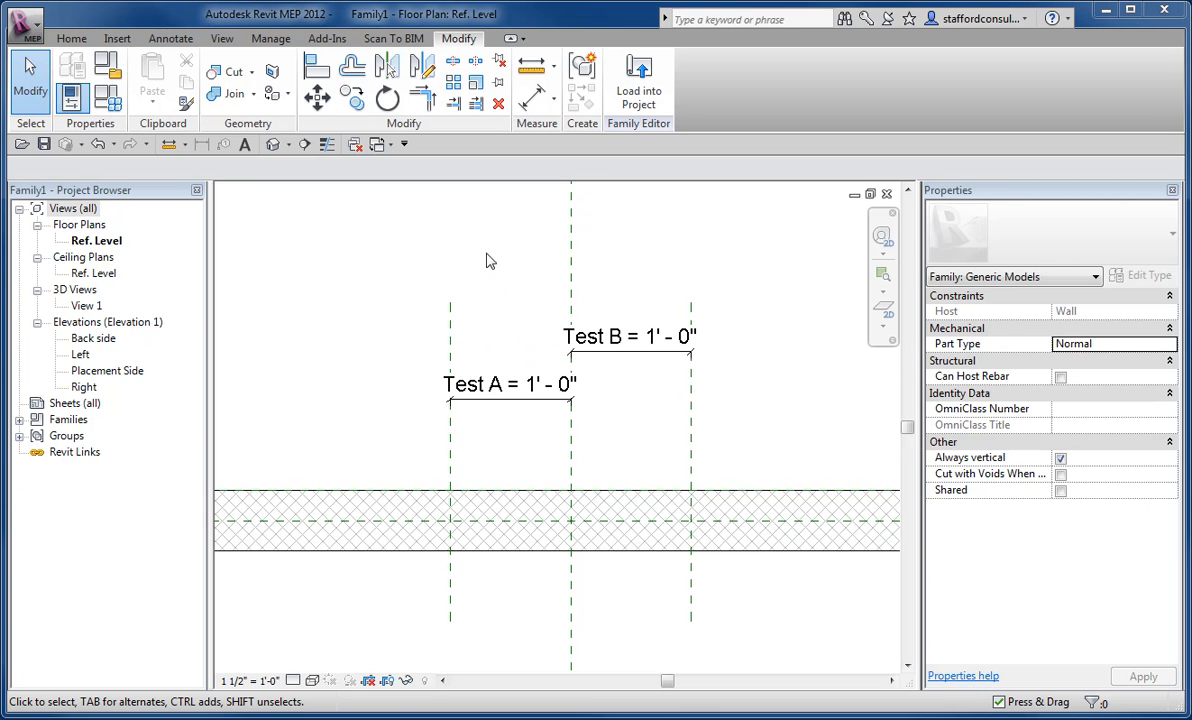
{"action": "mouse_move", "coordinate": [527, 339]}
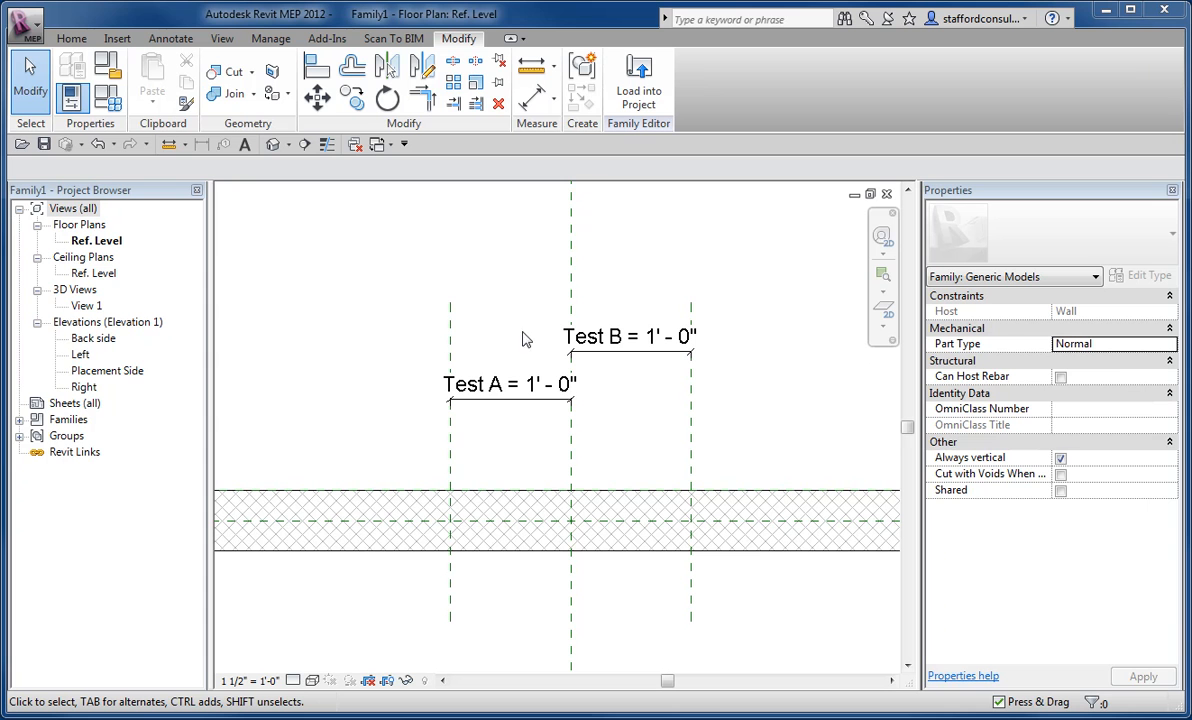
{"action": "mouse_move", "coordinate": [507, 355]}
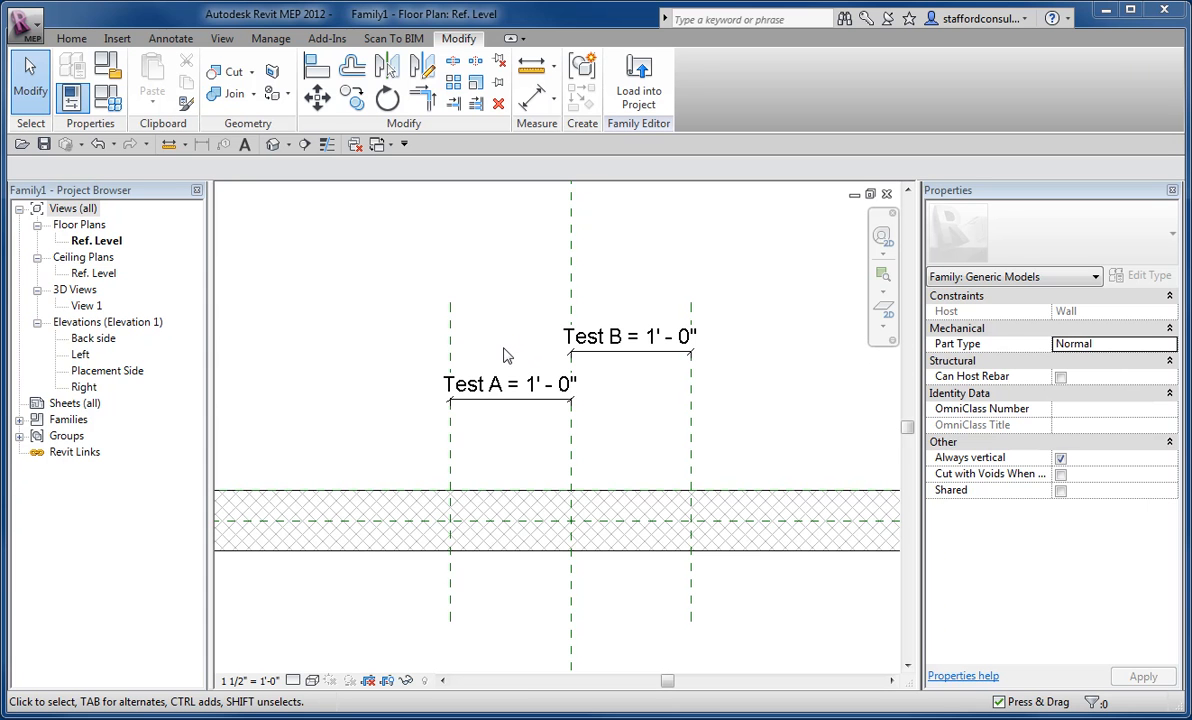
{"action": "mouse_move", "coordinate": [113, 125]}
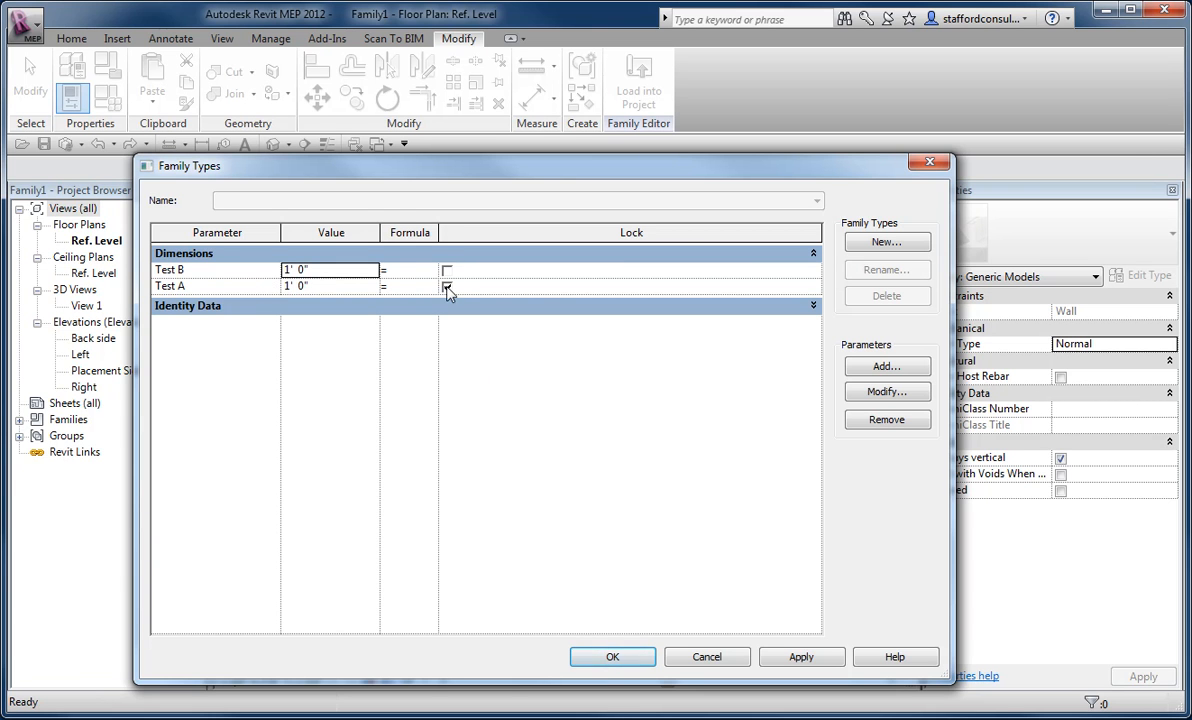
Lock the Test A parameter at 1'-0" and accept the Family Types changes.
{"action": "left_click", "coordinate": [447, 287]}
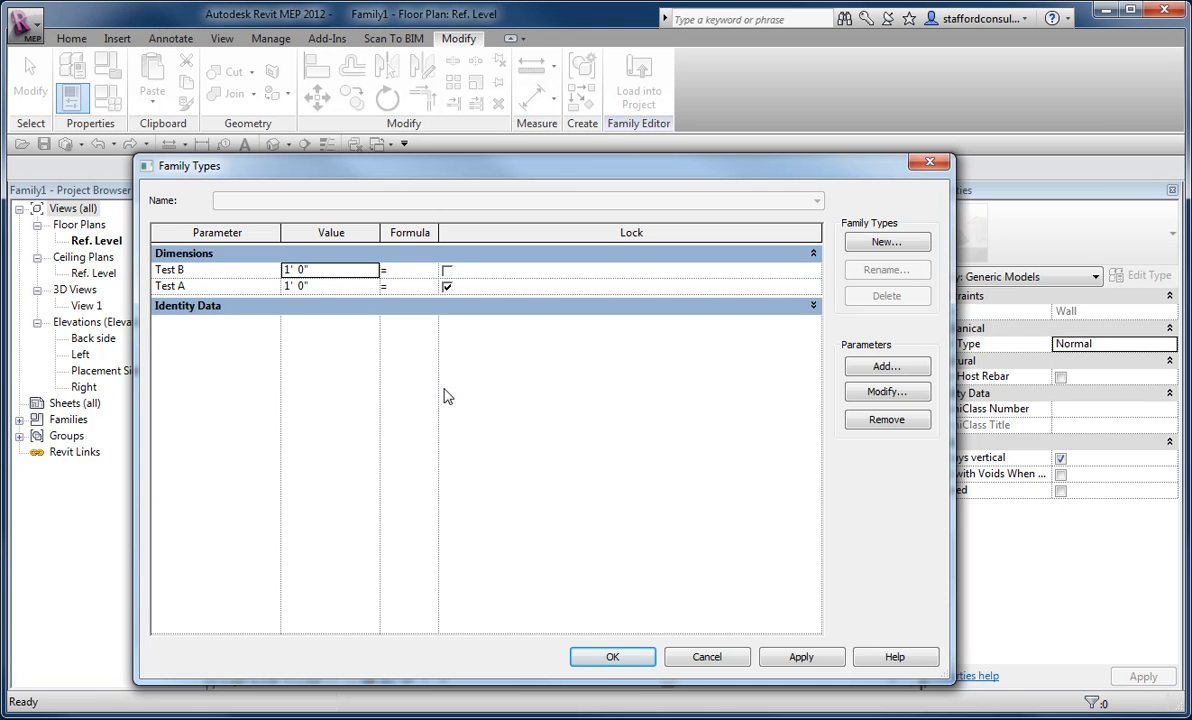
{"action": "left_click", "coordinate": [612, 657]}
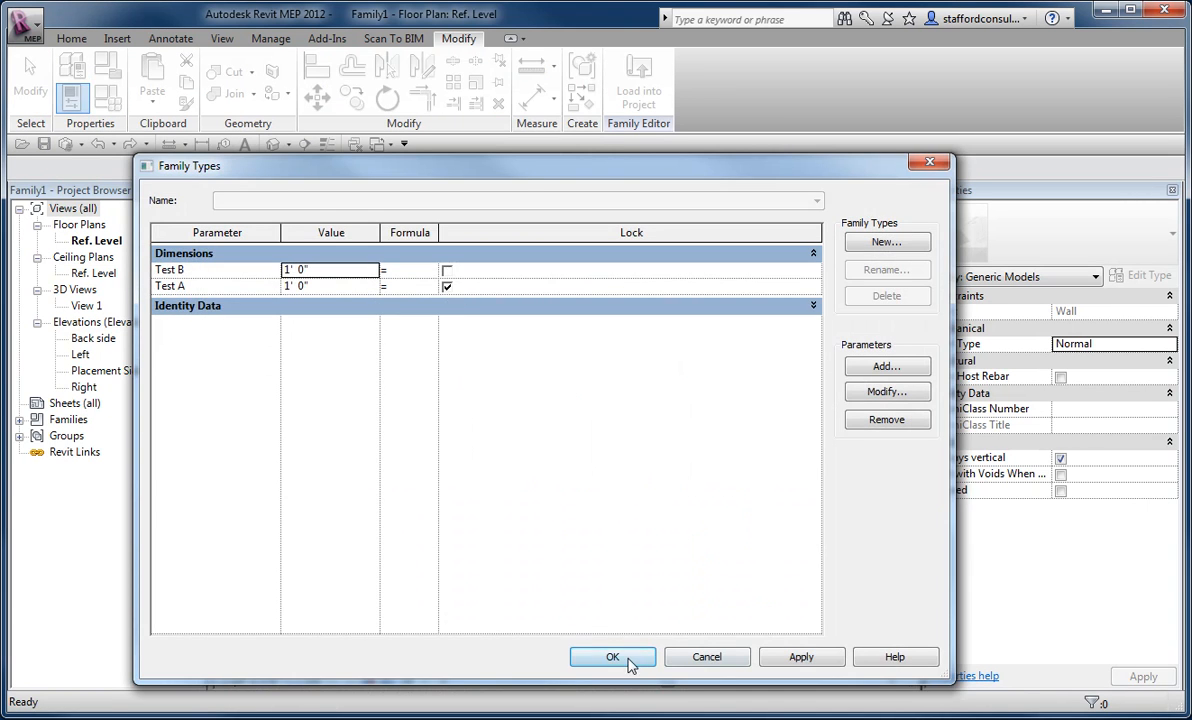
{"action": "left_click", "coordinate": [612, 657]}
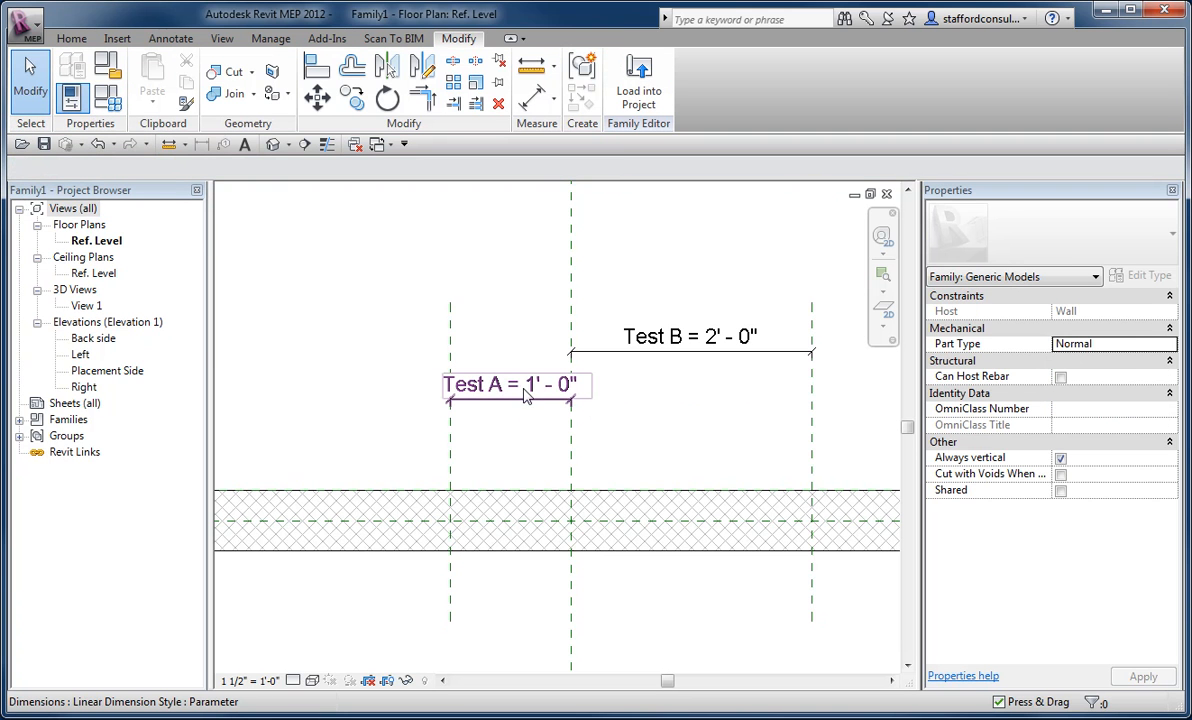
{"action": "mouse_move", "coordinate": [522, 400]}
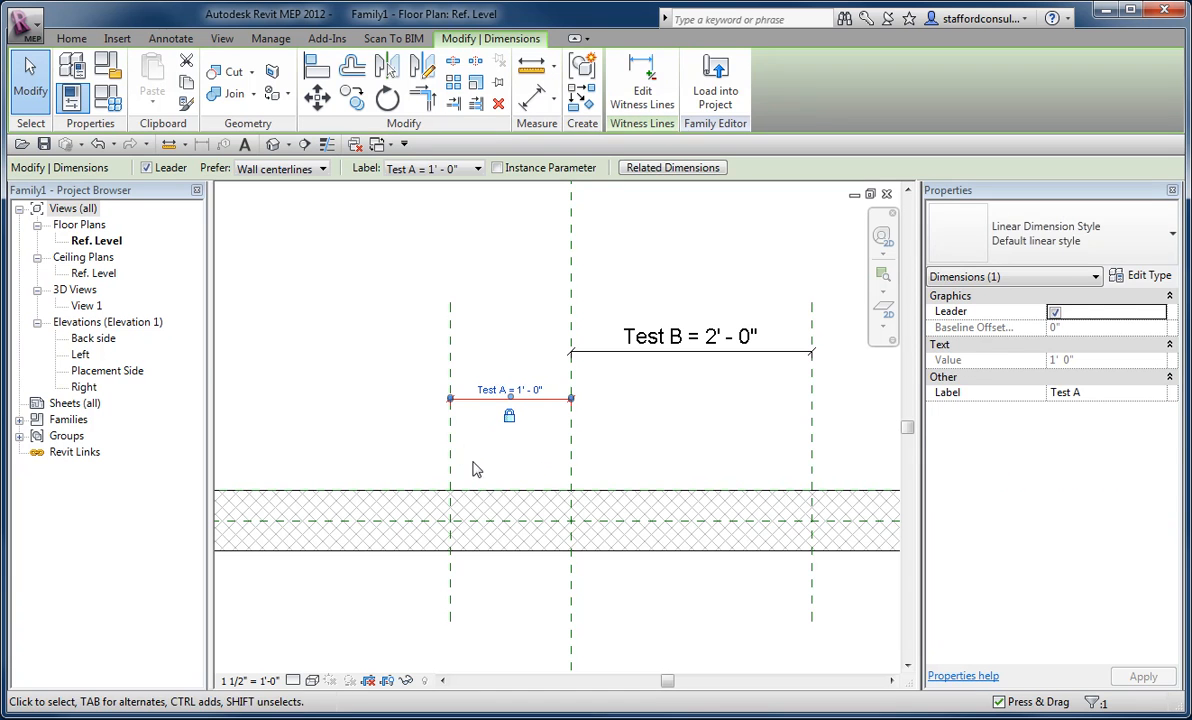
{"action": "left_click", "coordinate": [510, 385]}
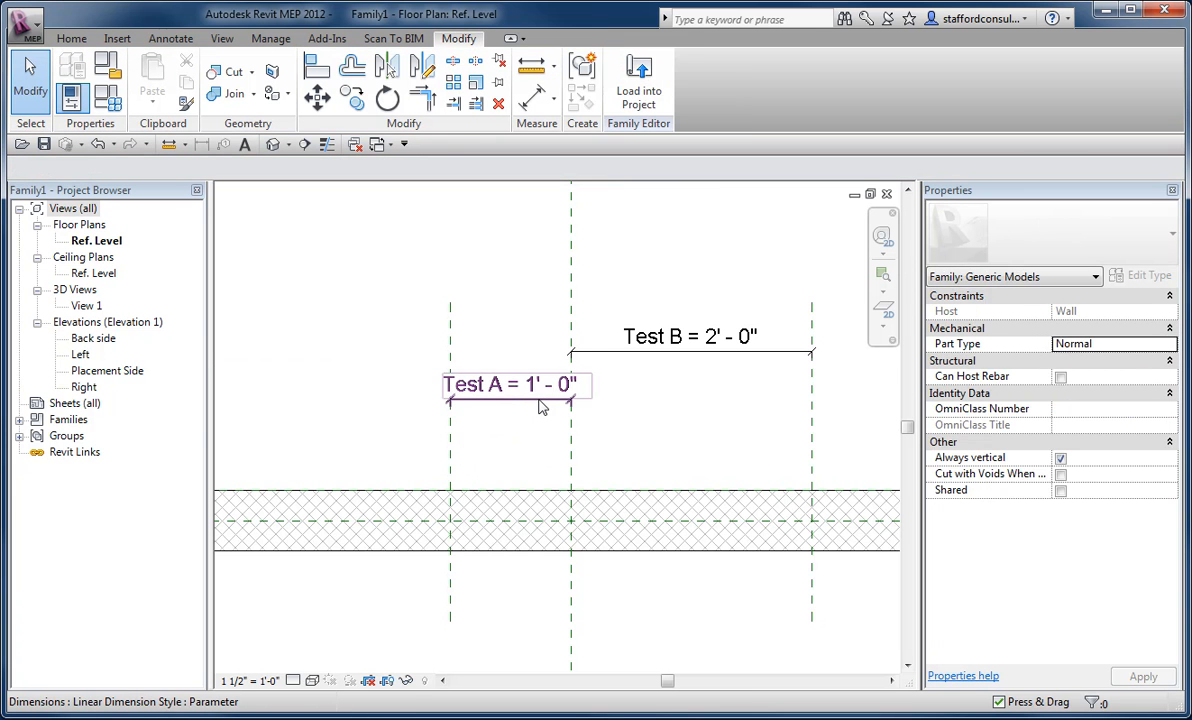
{"action": "left_click", "coordinate": [512, 384]}
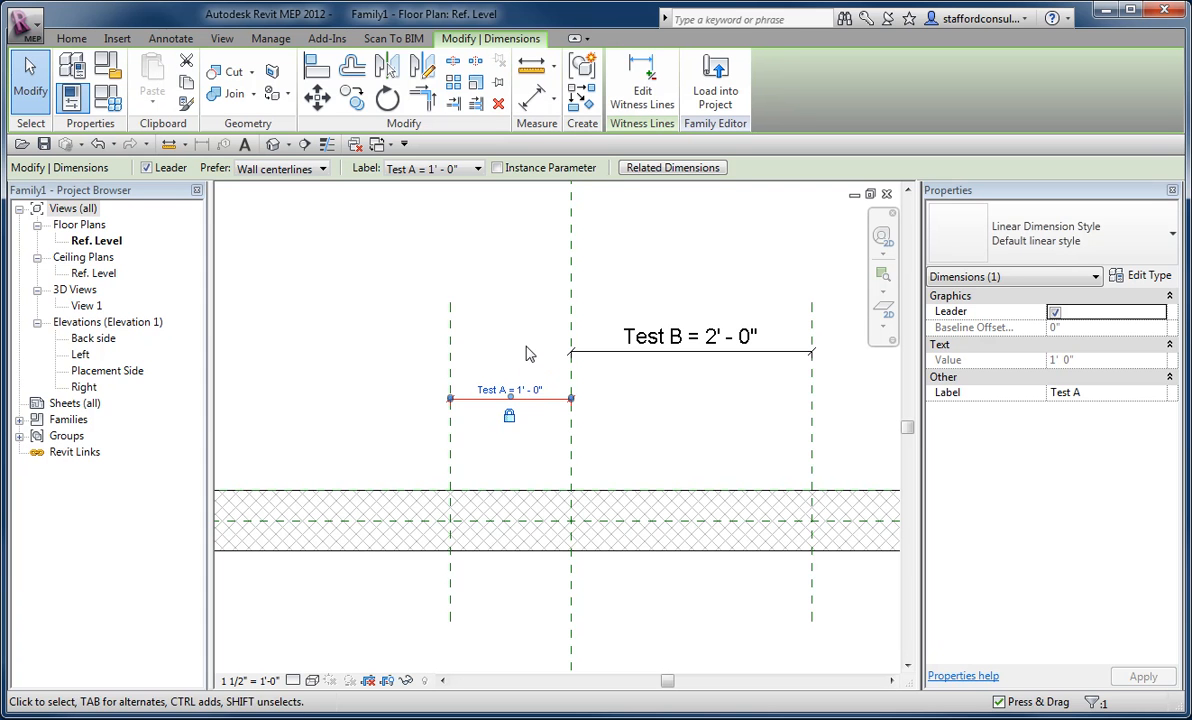
{"action": "double_click", "coordinate": [509, 390]}
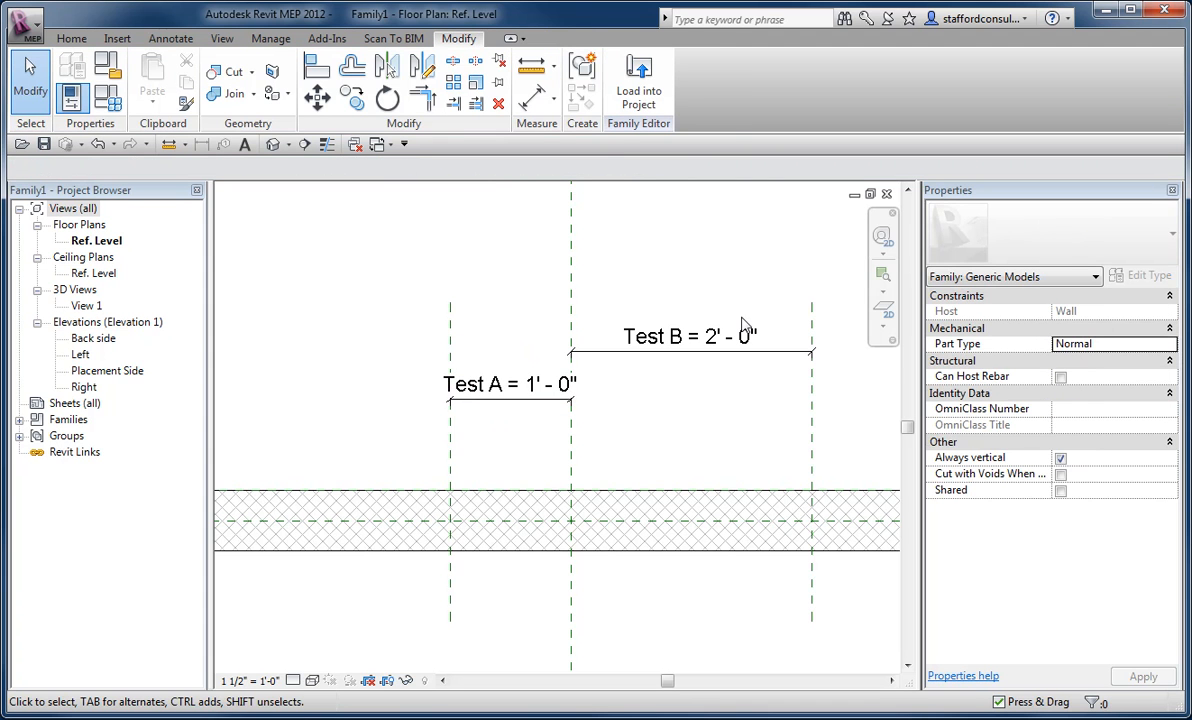
{"action": "left_click", "coordinate": [510, 384]}
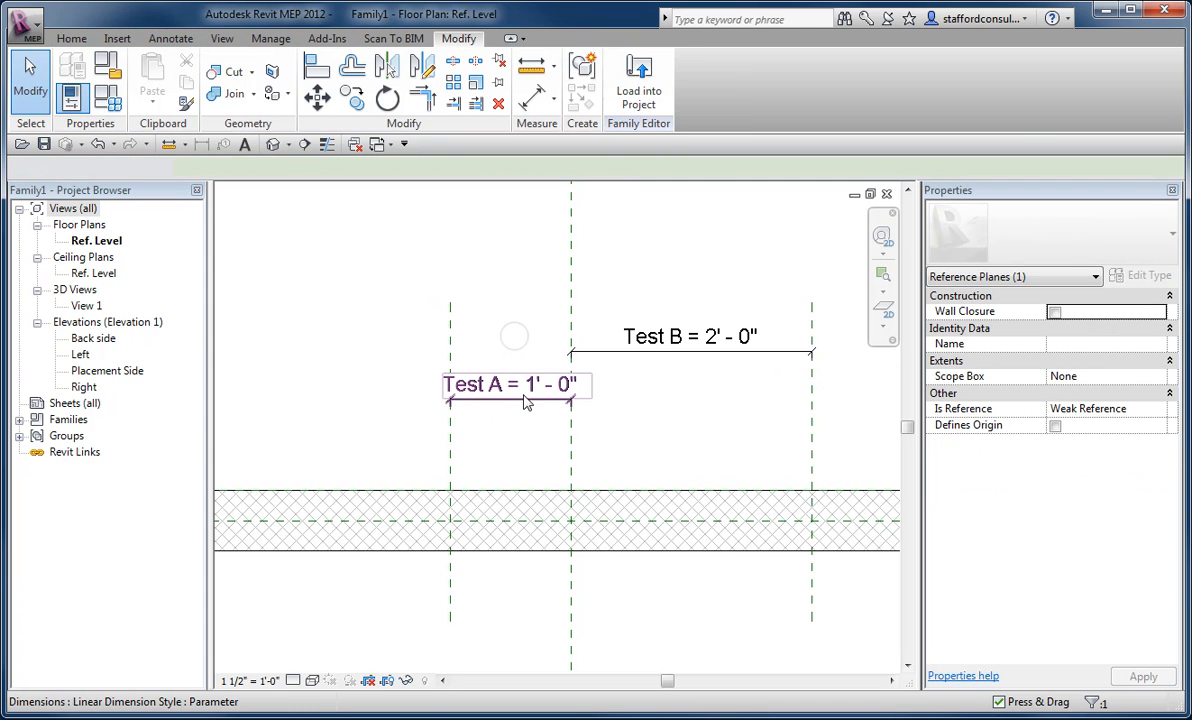
{"action": "left_click", "coordinate": [513, 385]}
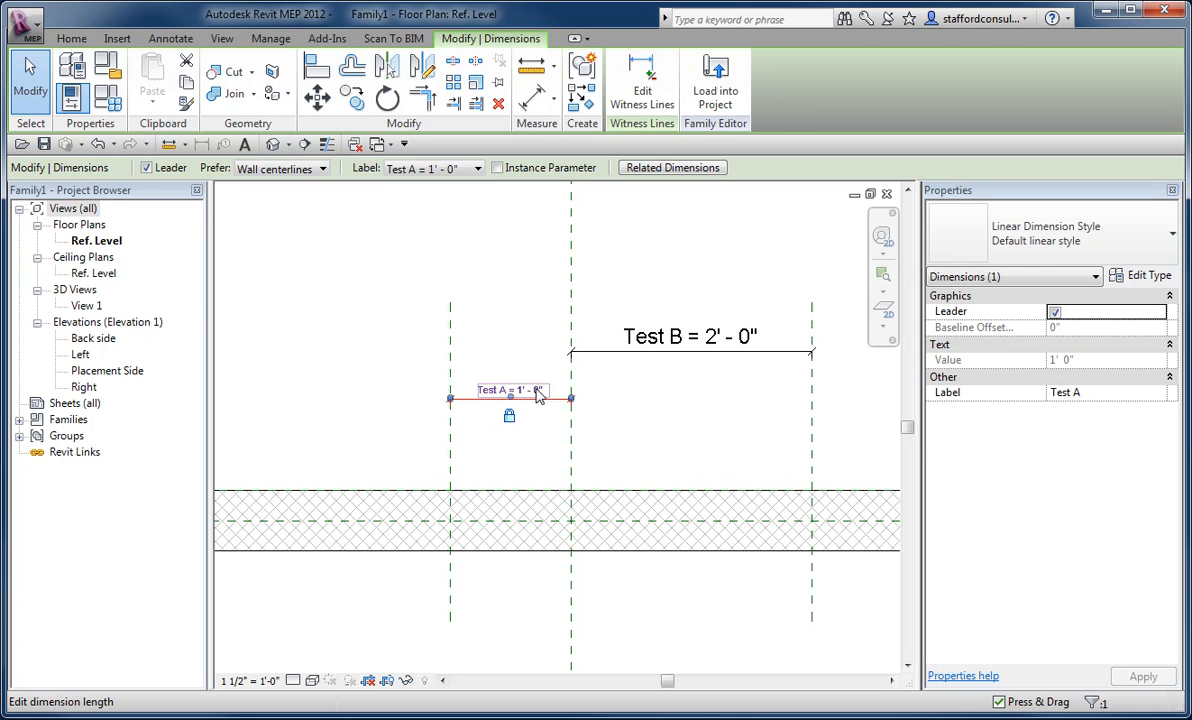
{"action": "mouse_move", "coordinate": [538, 398]}
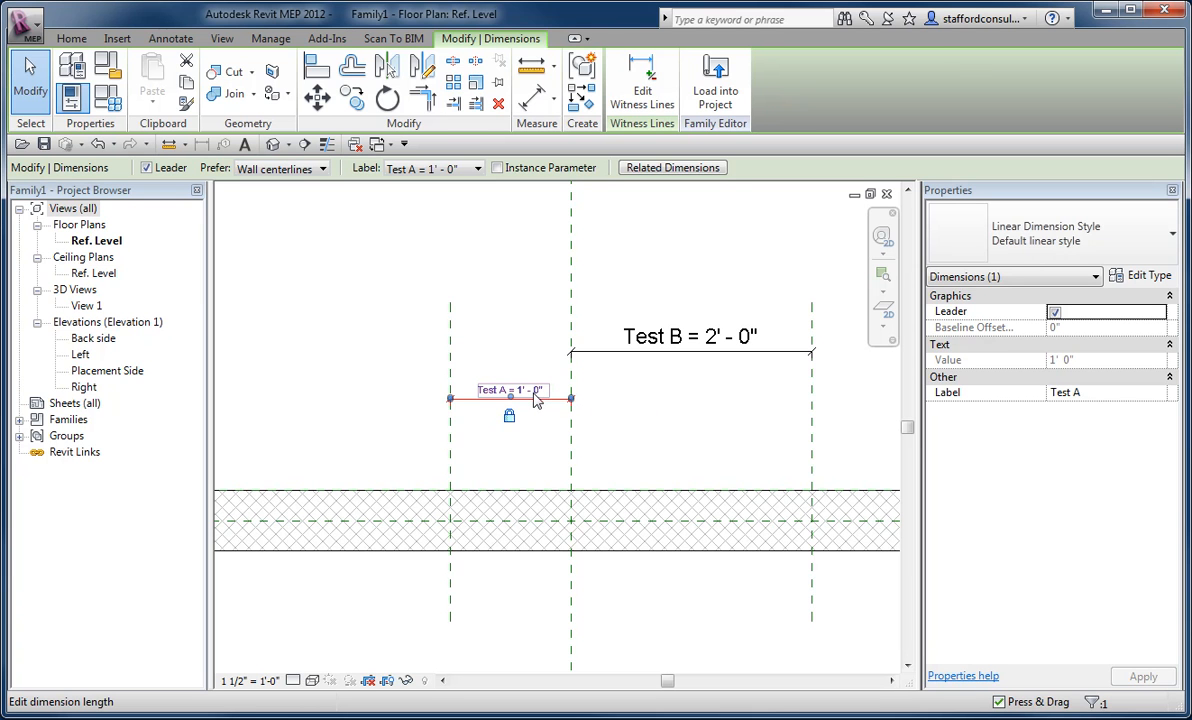
{"action": "double_click", "coordinate": [512, 390]}
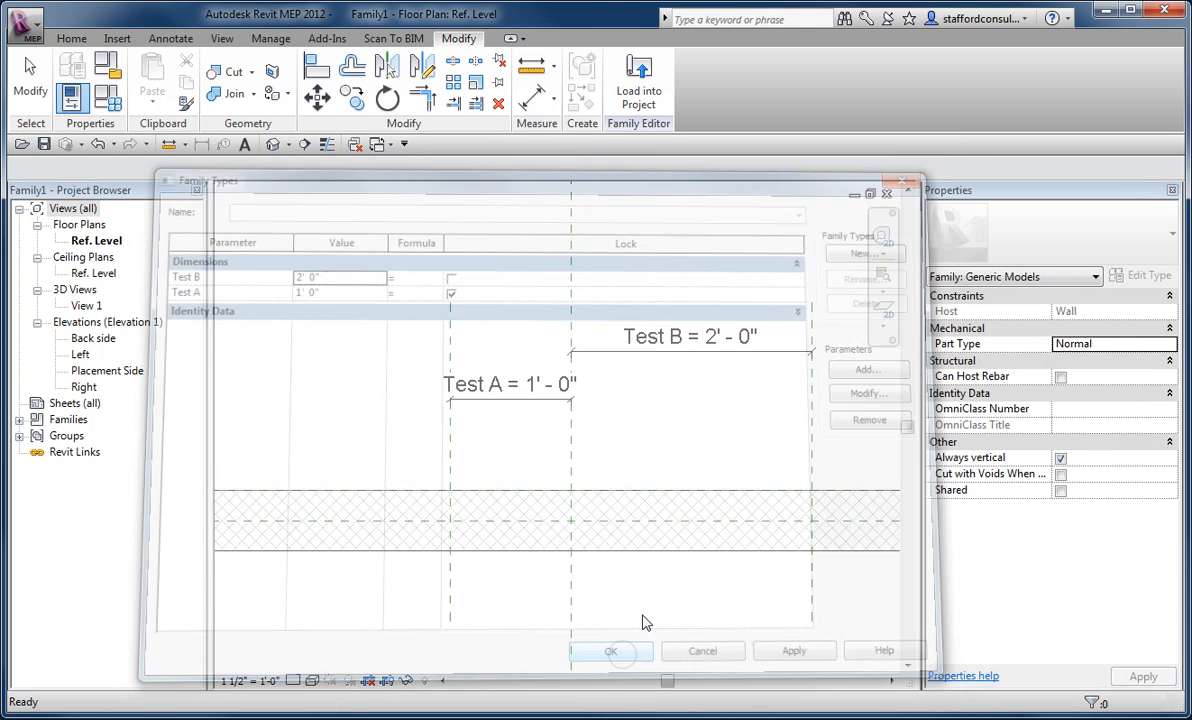
{"action": "left_click", "coordinate": [611, 651]}
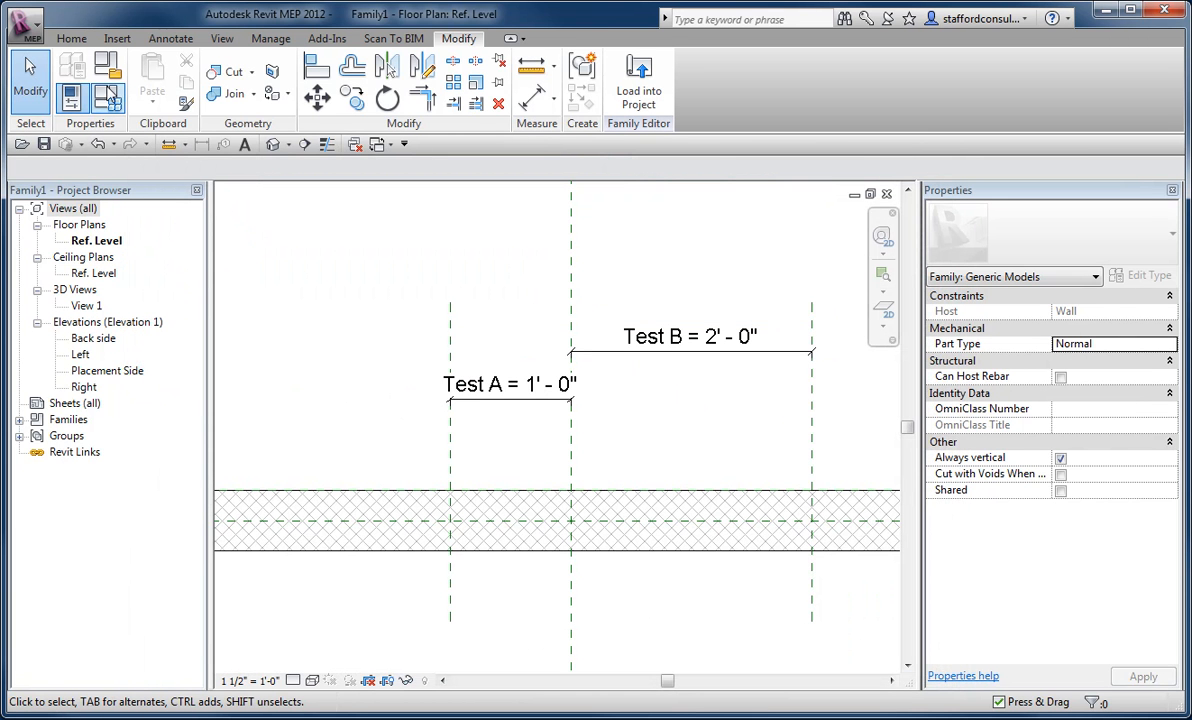
{"action": "left_click", "coordinate": [690, 350]}
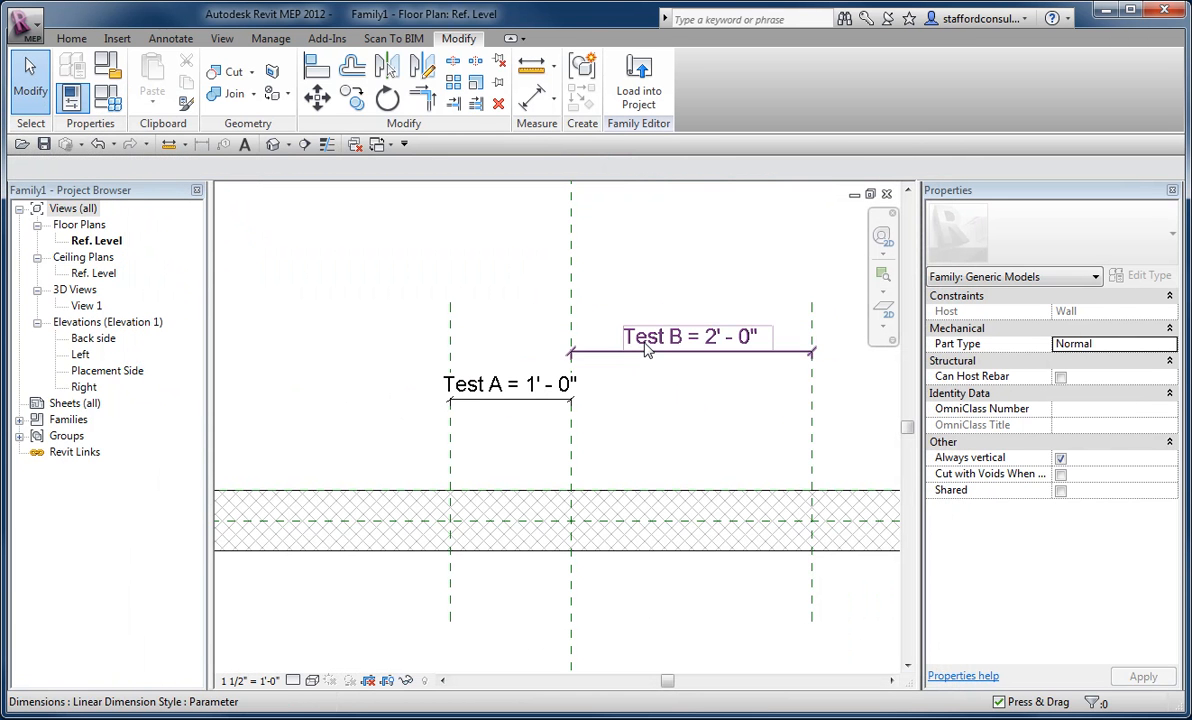
{"action": "left_click", "coordinate": [727, 458]}
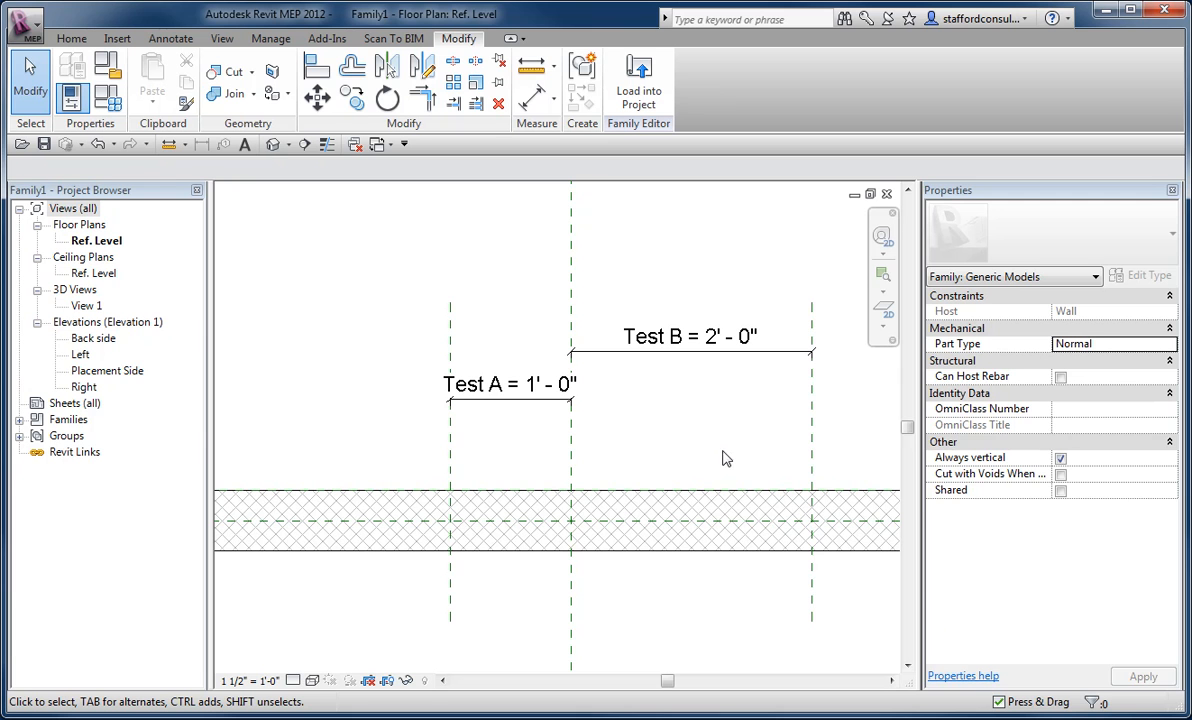
{"action": "mouse_move", "coordinate": [680, 386]}
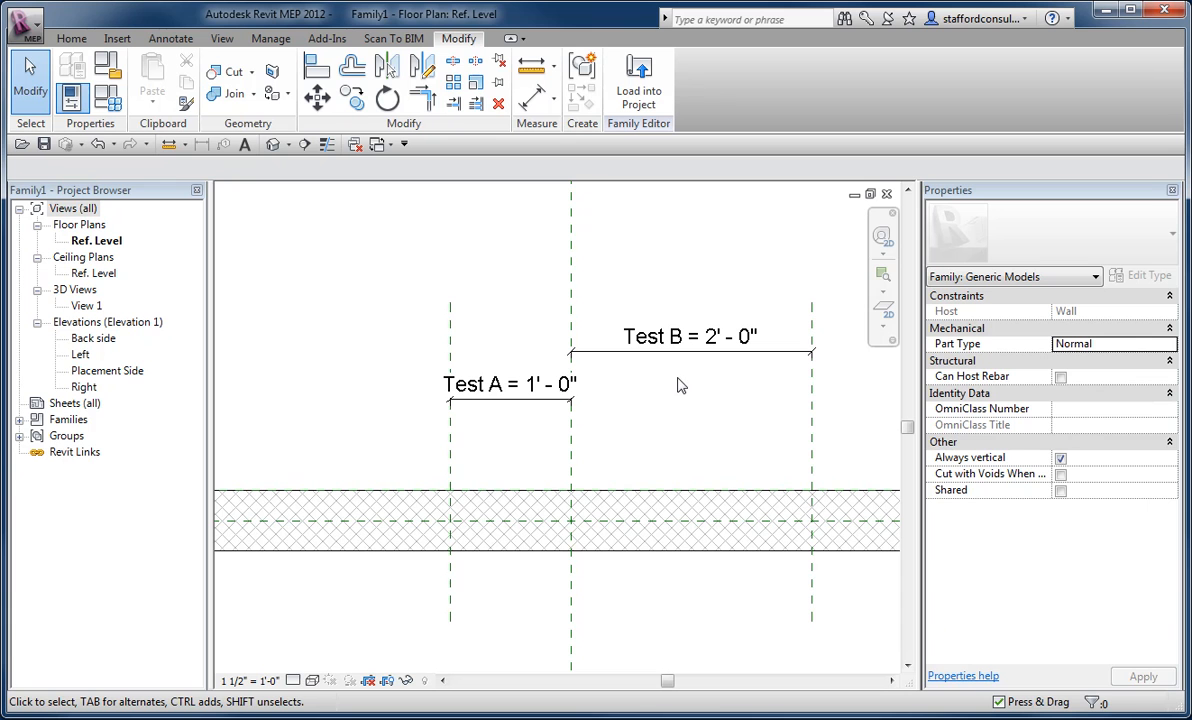
{"action": "mouse_move", "coordinate": [750, 284]}
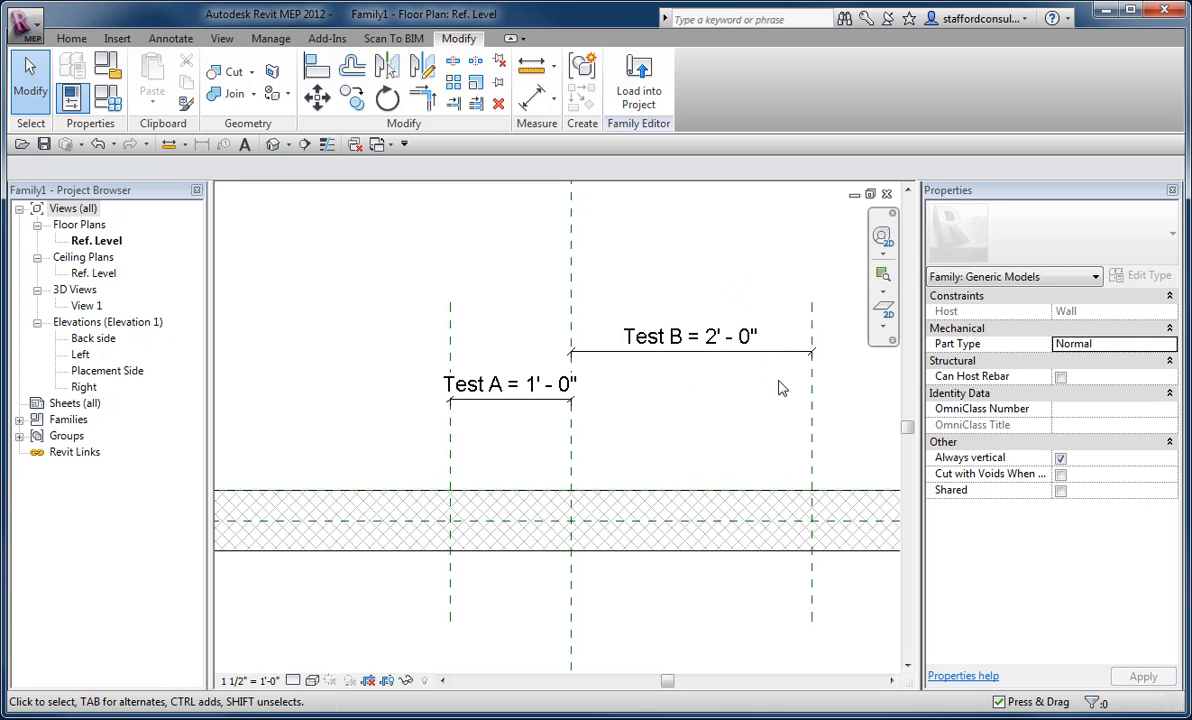
{"action": "mouse_move", "coordinate": [789, 387]}
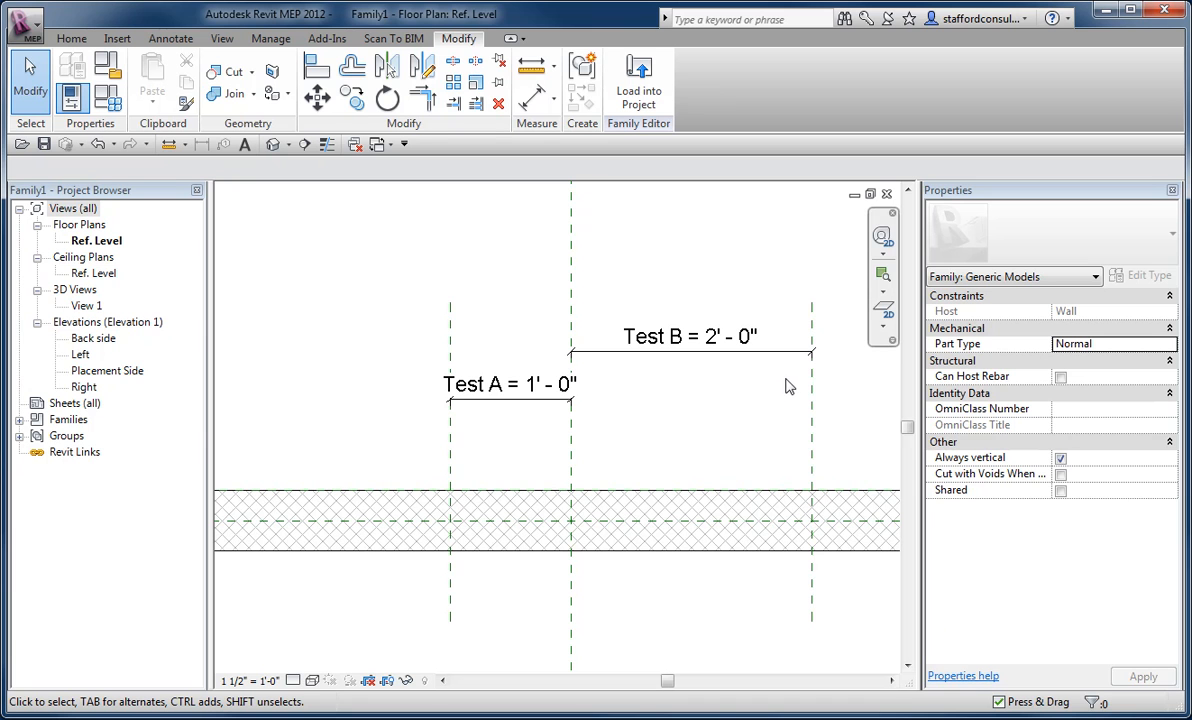
{"action": "mouse_move", "coordinate": [785, 391]}
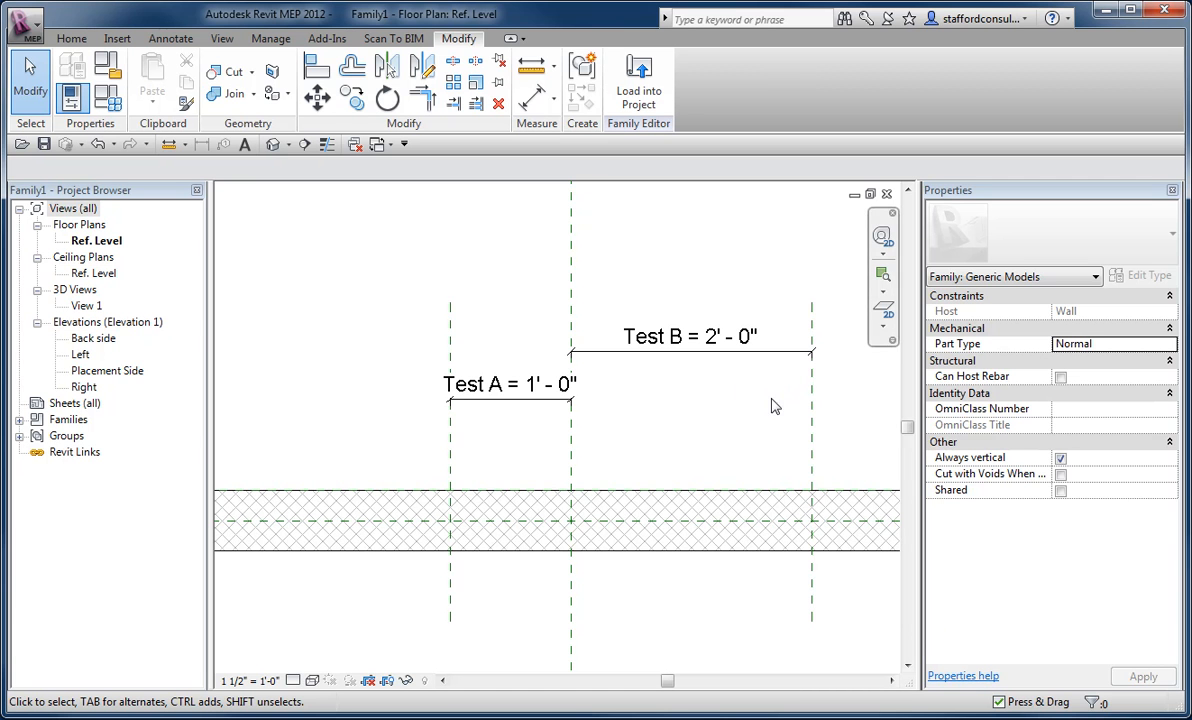
{"action": "mouse_move", "coordinate": [712, 422]}
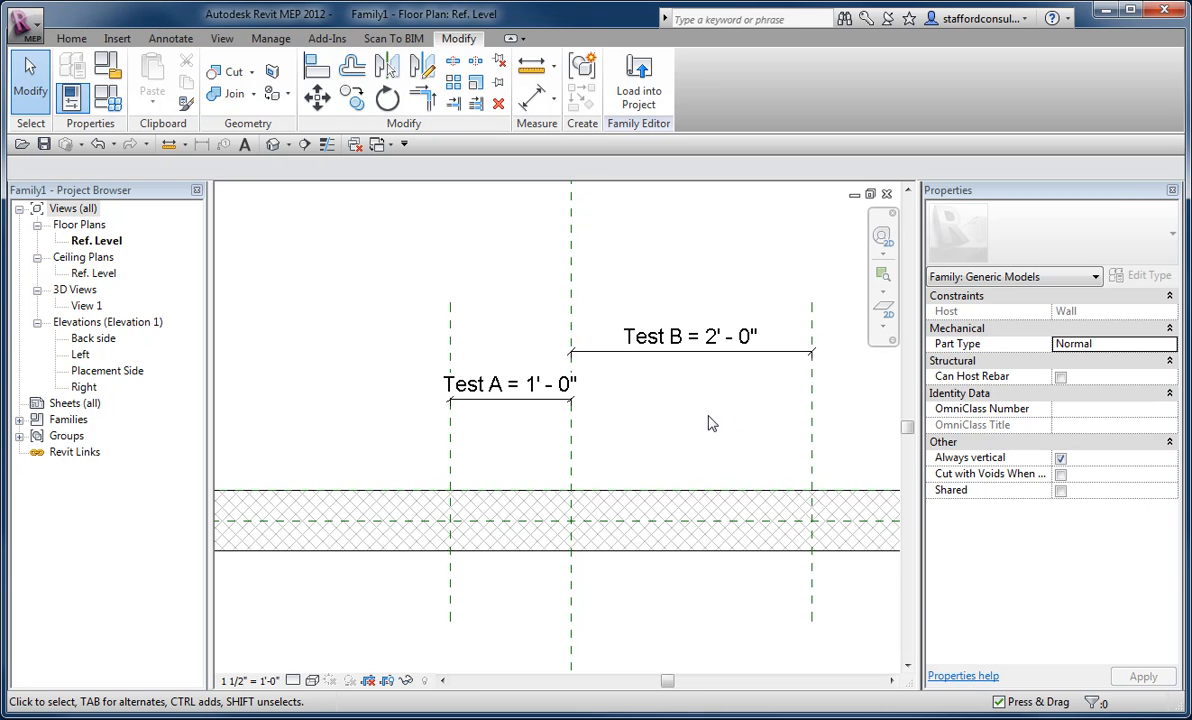